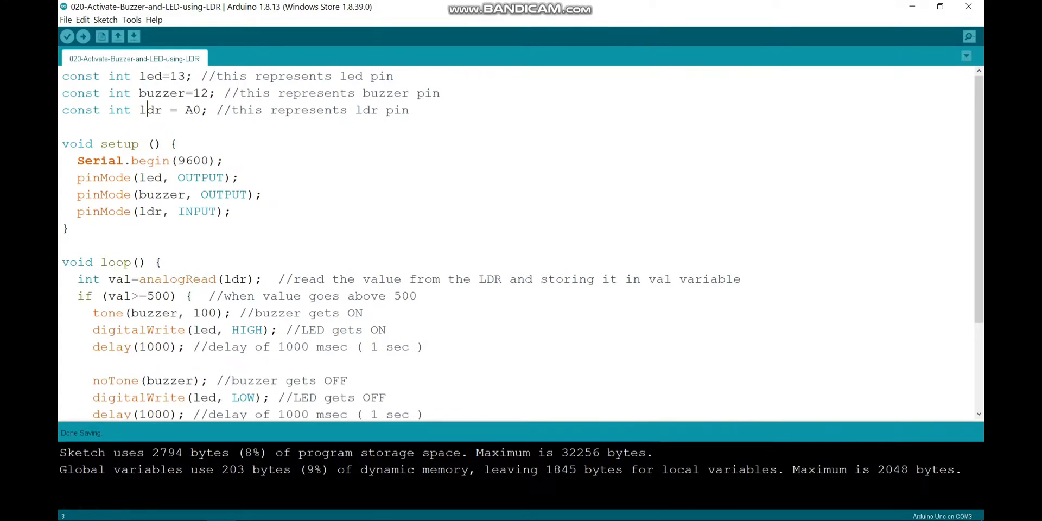
Review the LDR pin definition, highlighting the analog pin value A0.
{"action": "scroll", "scroll_direction": "down", "scroll_amount": 3}
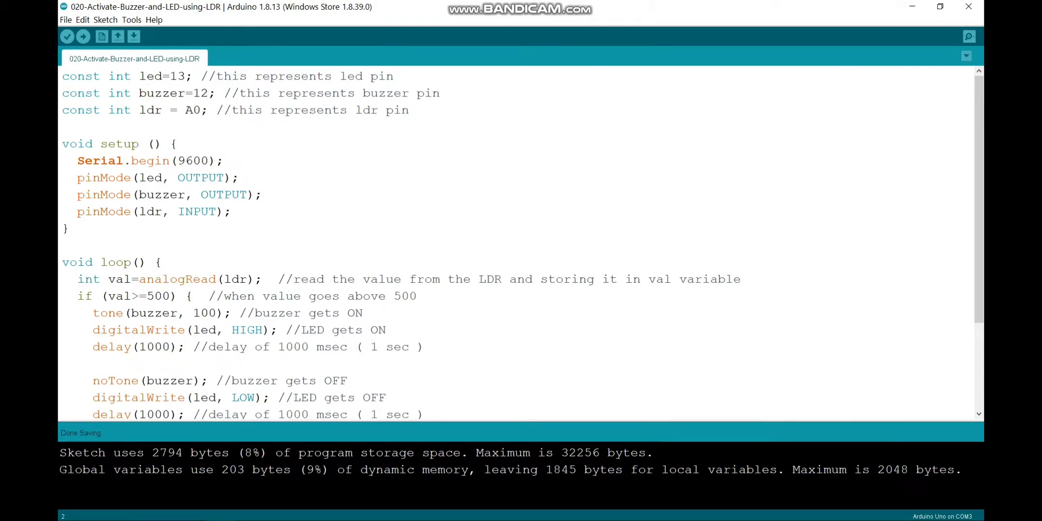
{"action": "double_click", "coordinate": [201, 93]}
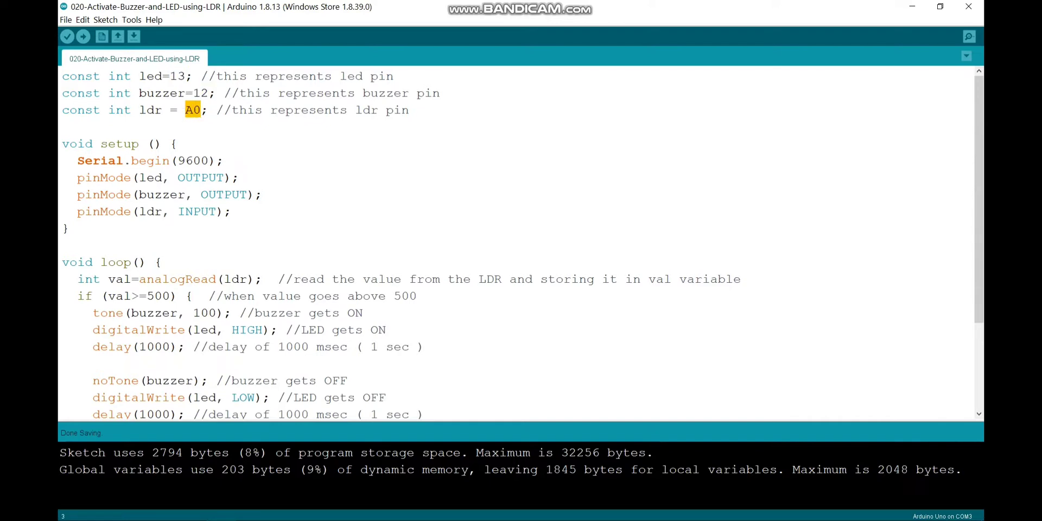
{"action": "scroll", "scroll_direction": "down", "scroll_amount": 3}
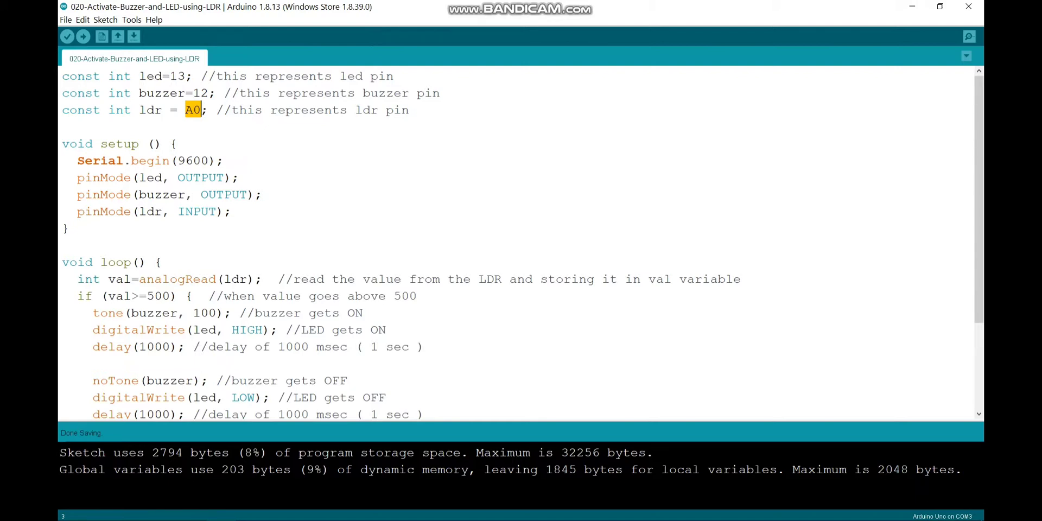
Review the loop's analogRead of the LDR and its else branch switching buzzer and LED off.
{"action": "scroll", "scroll_direction": "down", "scroll_amount": 3}
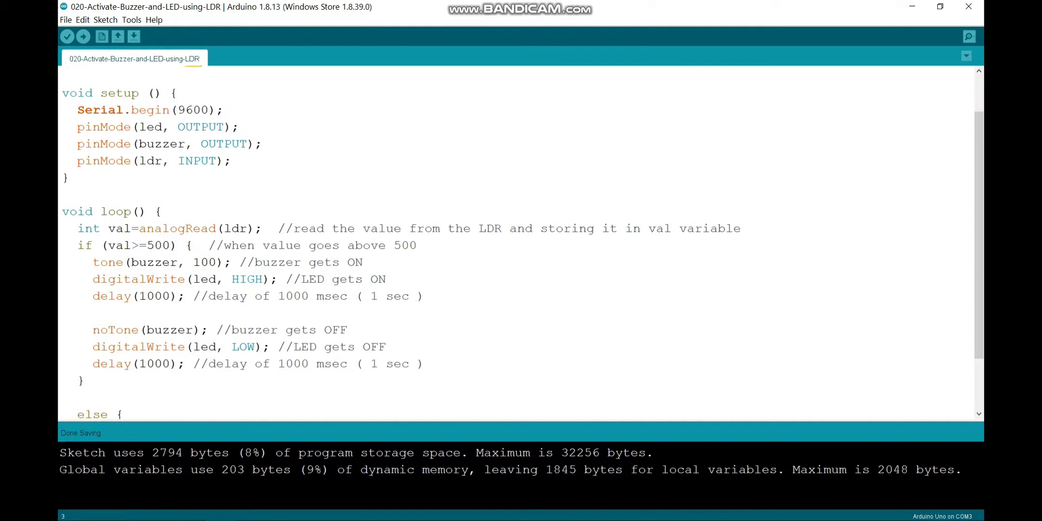
{"action": "scroll", "scroll_direction": "down", "scroll_amount": 3}
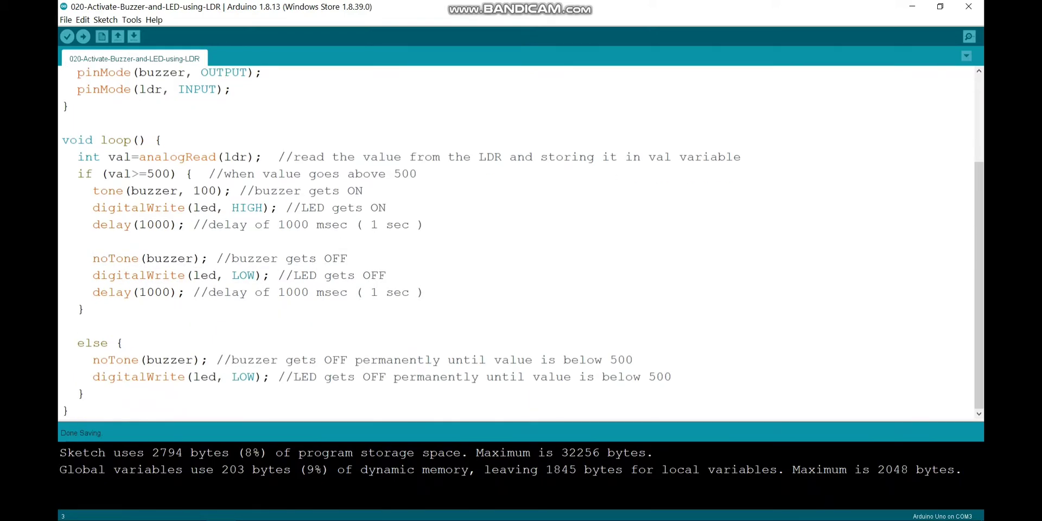
{"action": "double_click", "coordinate": [175, 157]}
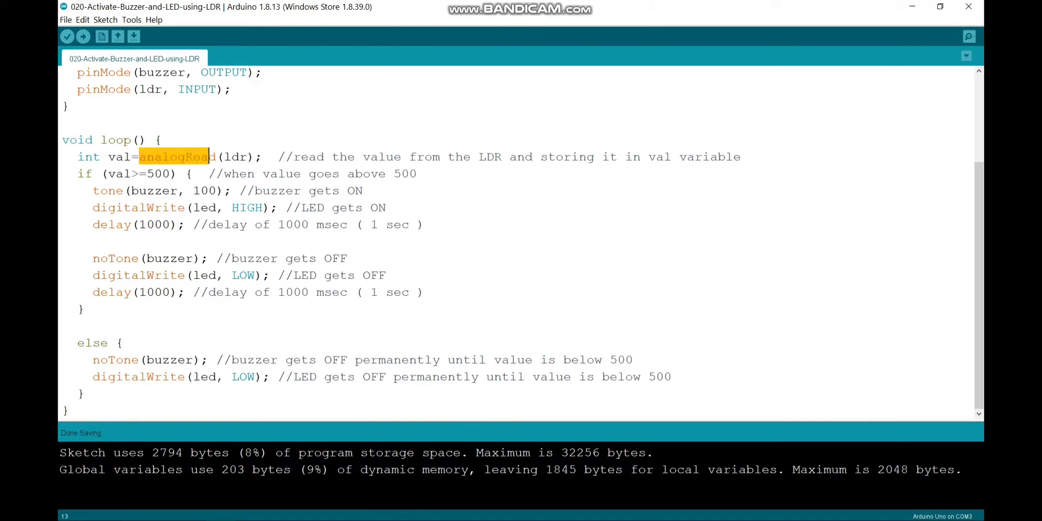
{"action": "left_click", "coordinate": [230, 156]}
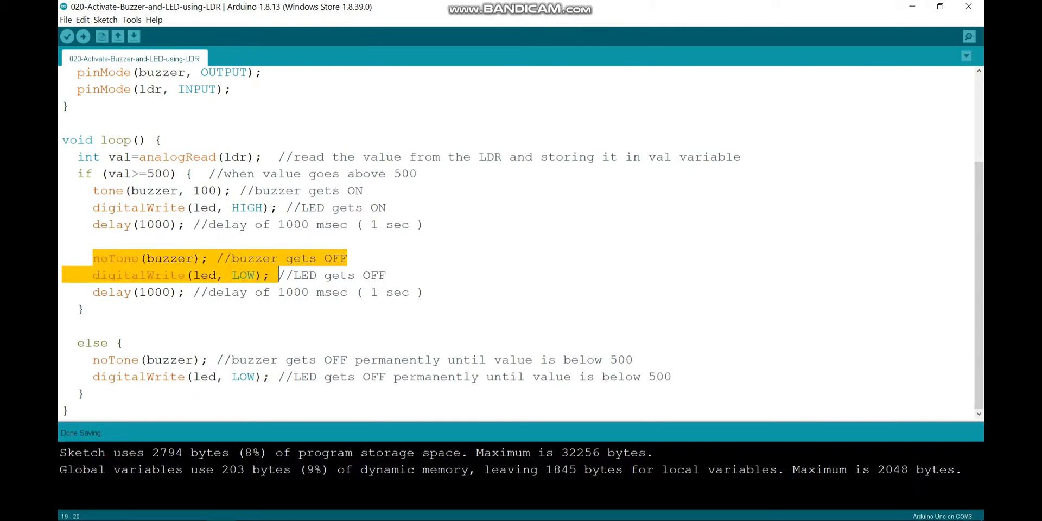
{"action": "left_click_drag", "start_coordinate": [279, 275], "coordinate": [425, 291]}
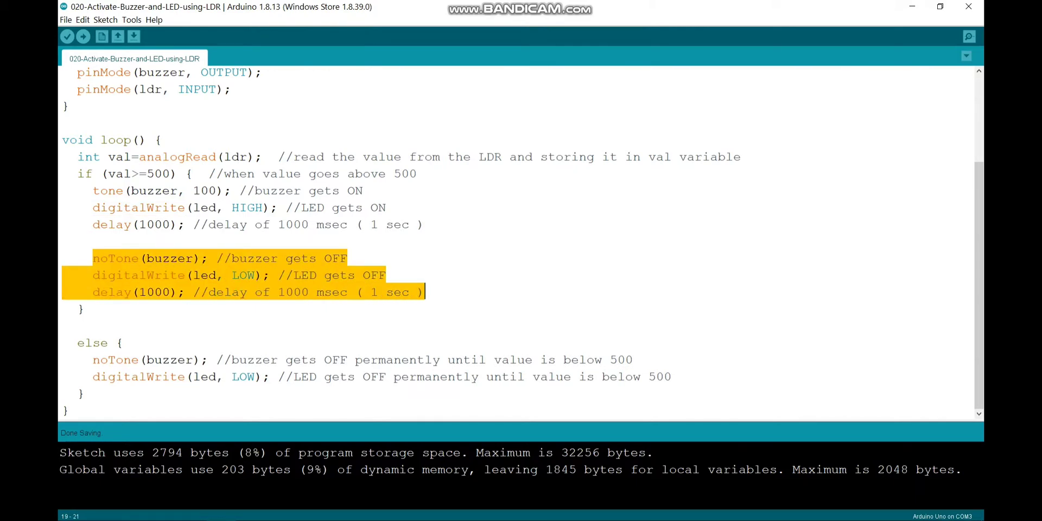
{"action": "left_click", "coordinate": [81, 408]}
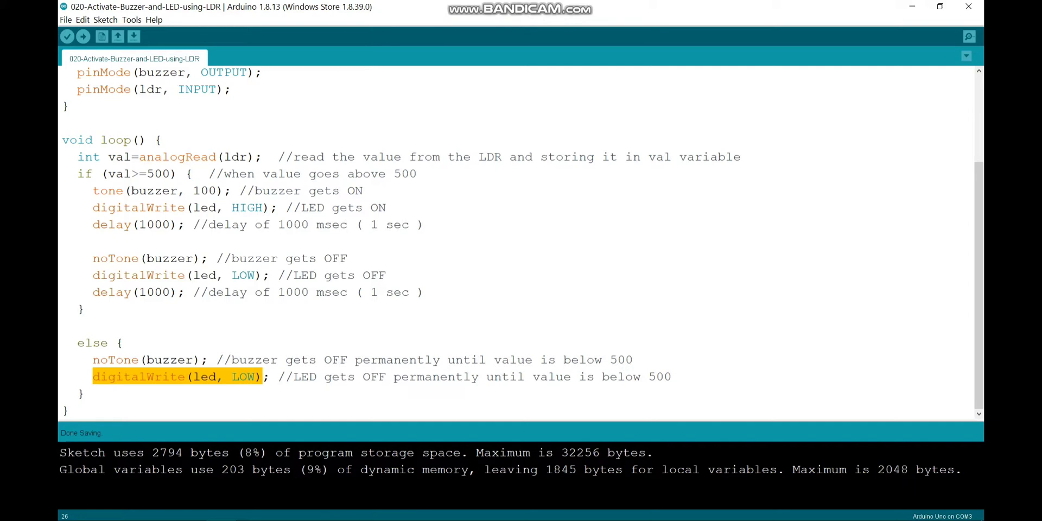
{"action": "left_click", "coordinate": [236, 376]}
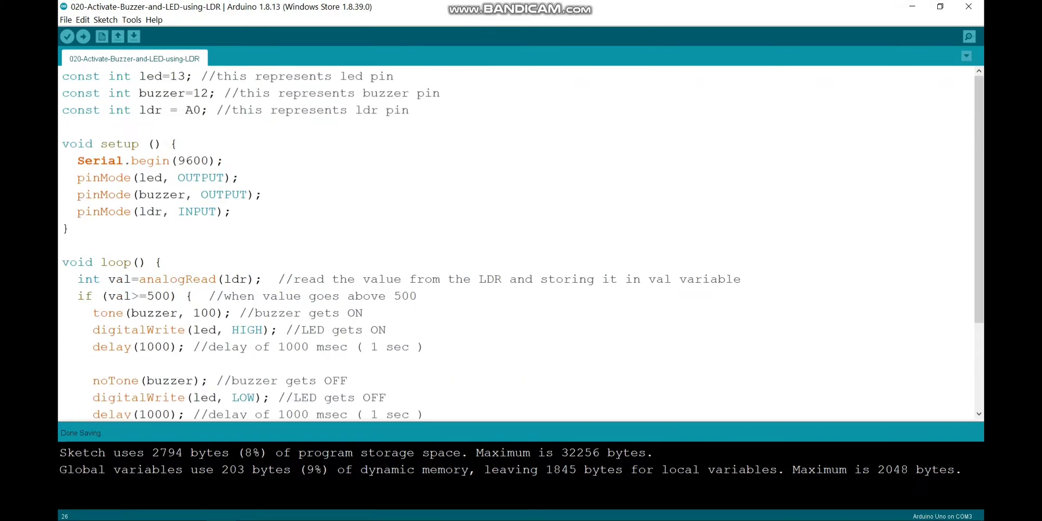
Verify the sketch and upload it to the Arduino Uno on COM3.
{"action": "left_click", "coordinate": [67, 38]}
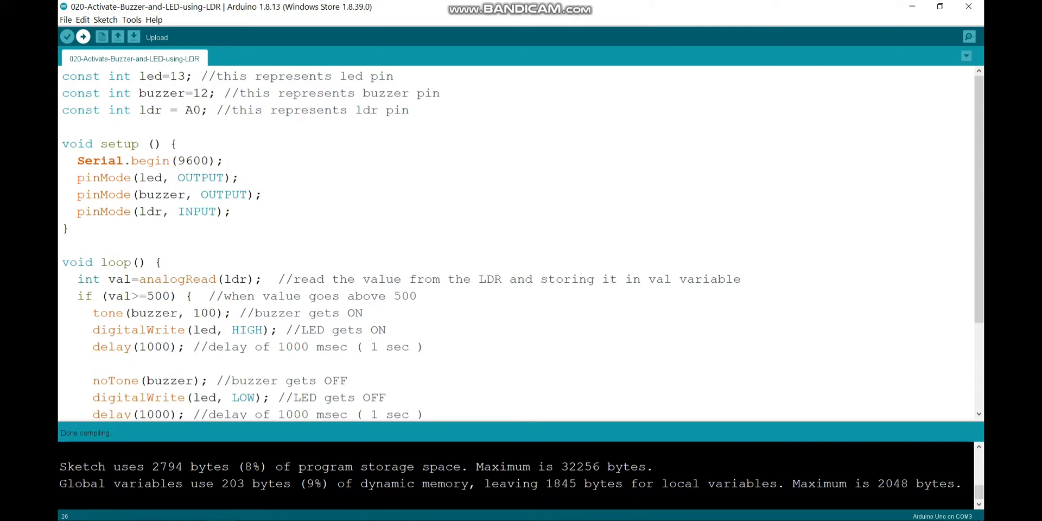
{"action": "left_click", "coordinate": [84, 38]}
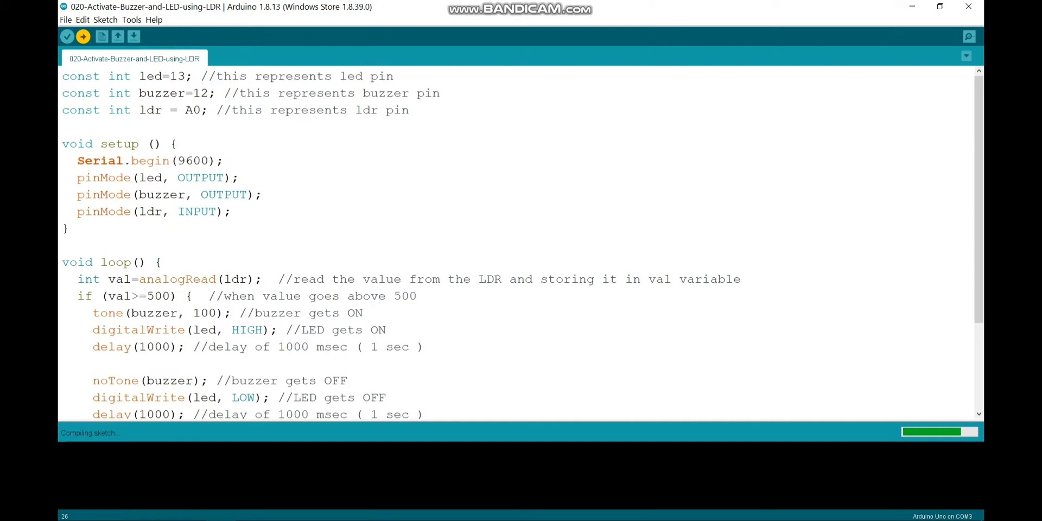